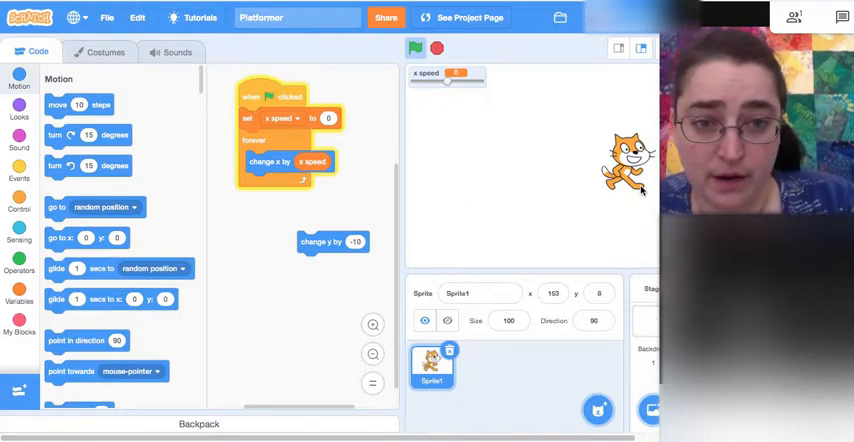
pyautogui.moveTo(483, 241)
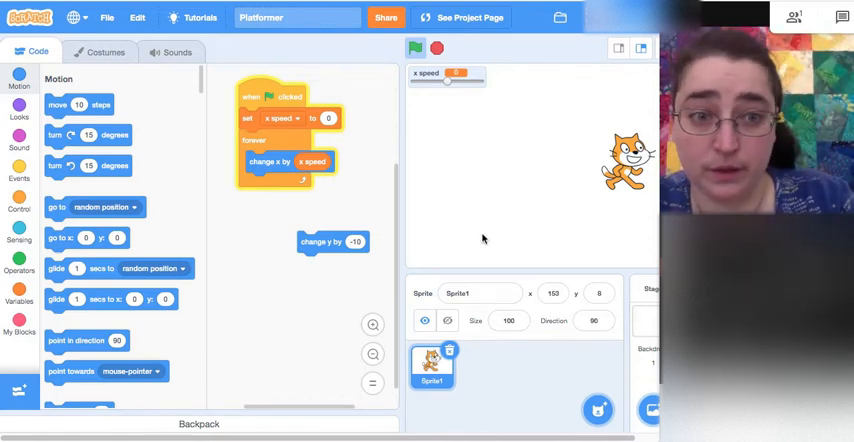
pyautogui.moveTo(15, 200)
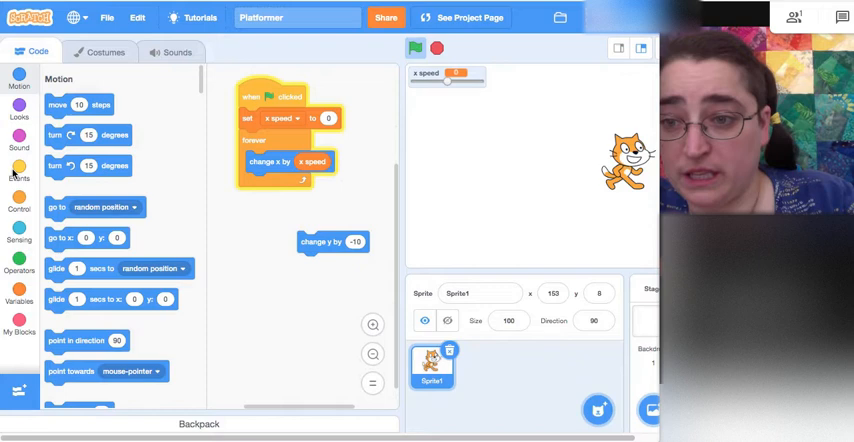
# Browse the Events palette, then switch to the Control blocks
pyautogui.click(19, 170)
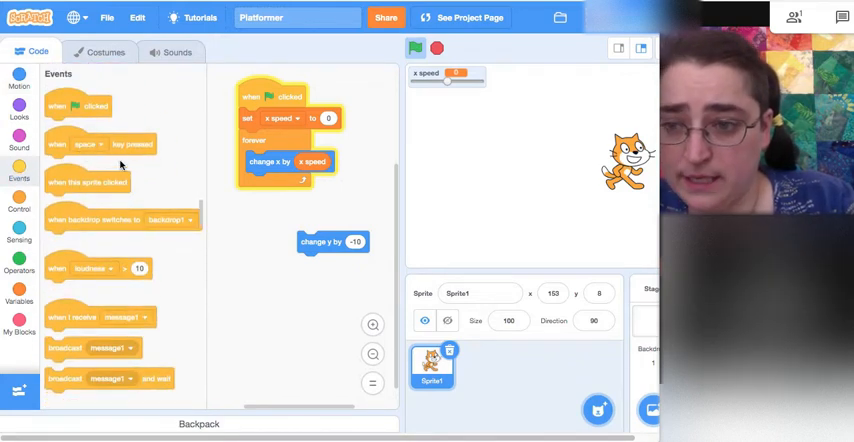
pyautogui.click(19, 204)
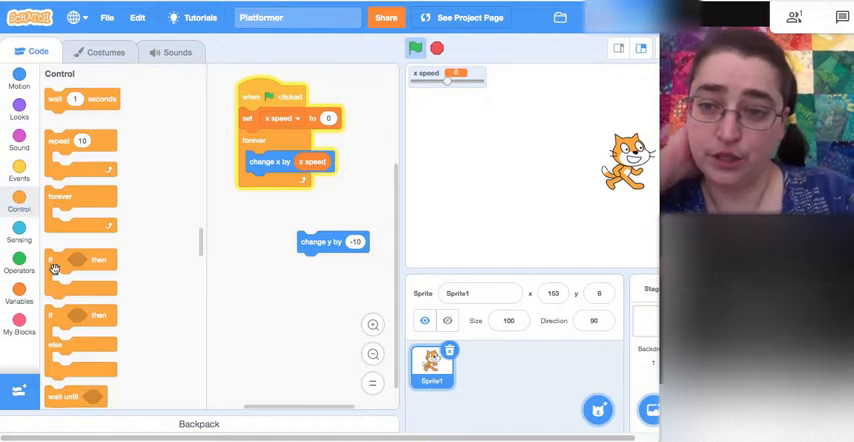
# Build an 'if key left arrow pressed' block and duplicate it for the right arrow
pyautogui.moveTo(80, 260); pyautogui.dragTo(255, 287)
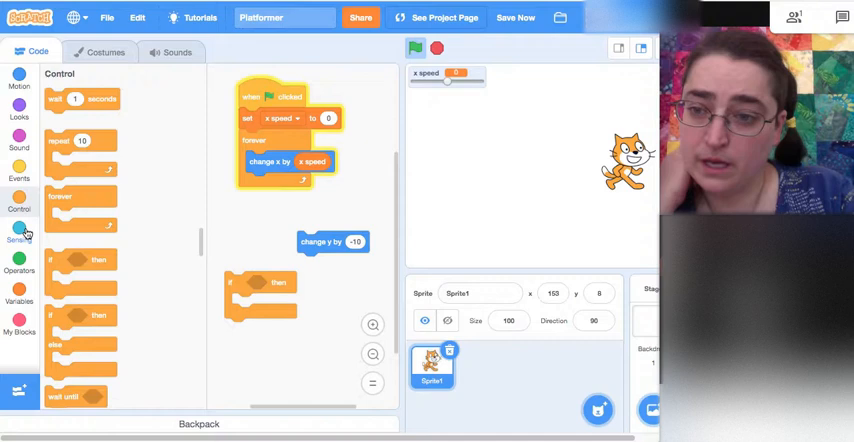
pyautogui.click(19, 232)
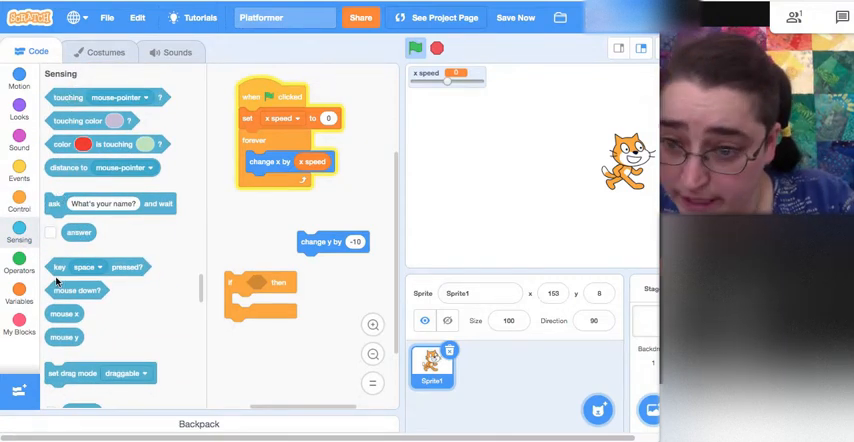
pyautogui.moveTo(98, 266); pyautogui.dragTo(290, 293)
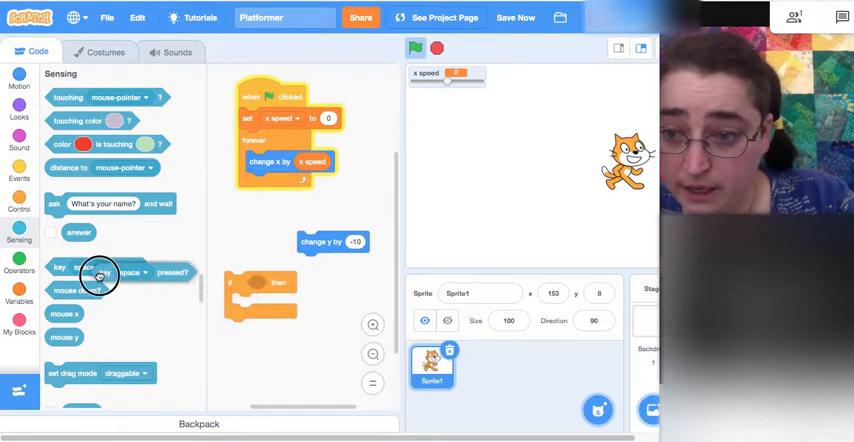
pyautogui.moveTo(100, 267); pyautogui.dragTo(283, 282)
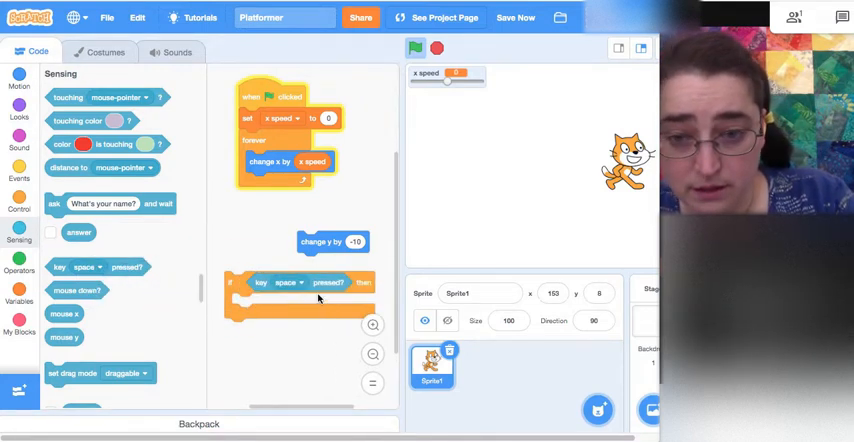
pyautogui.click(288, 282)
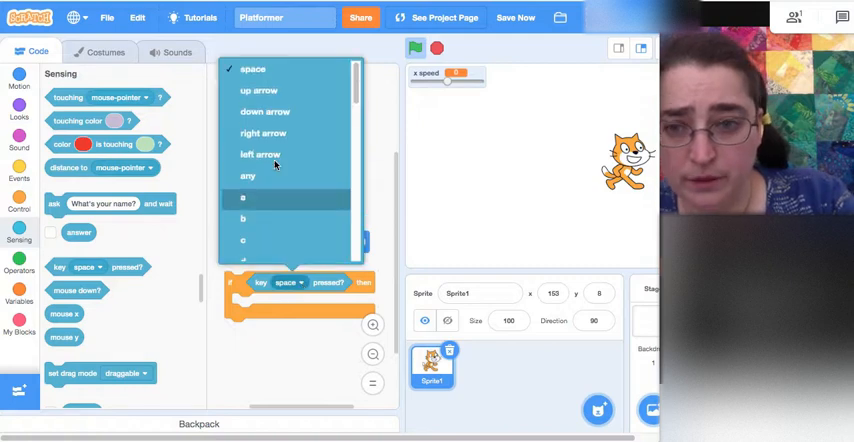
pyautogui.click(260, 154)
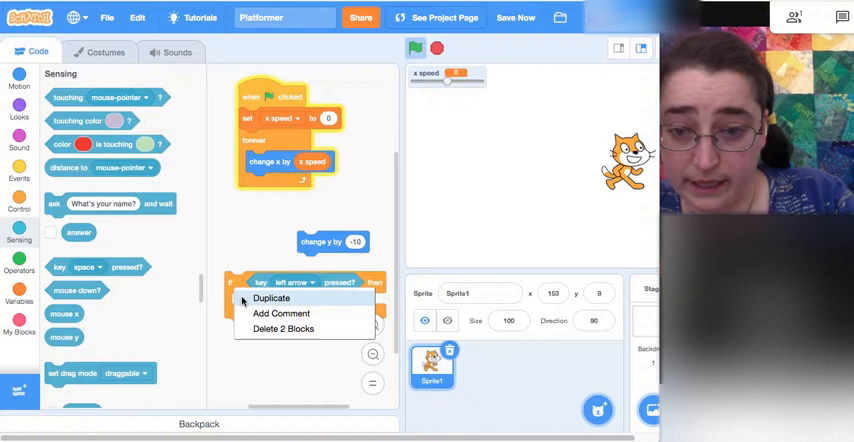
pyautogui.click(271, 297)
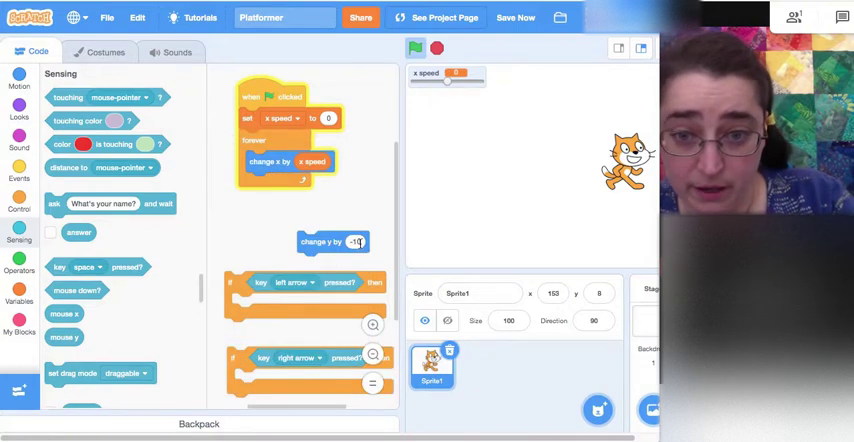
# Delete the loose change-y block and show the Motion blocks
pyautogui.moveTo(330, 242); pyautogui.dragTo(143, 255)
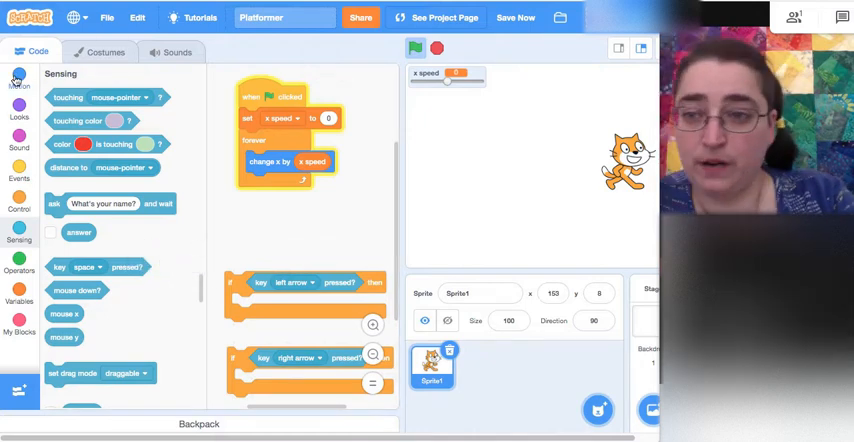
pyautogui.click(19, 85)
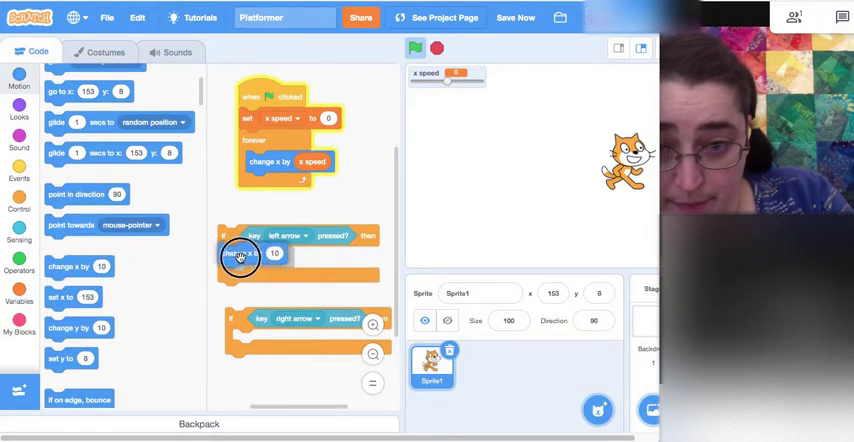
pyautogui.moveTo(240, 257)
pyautogui.write('-10')
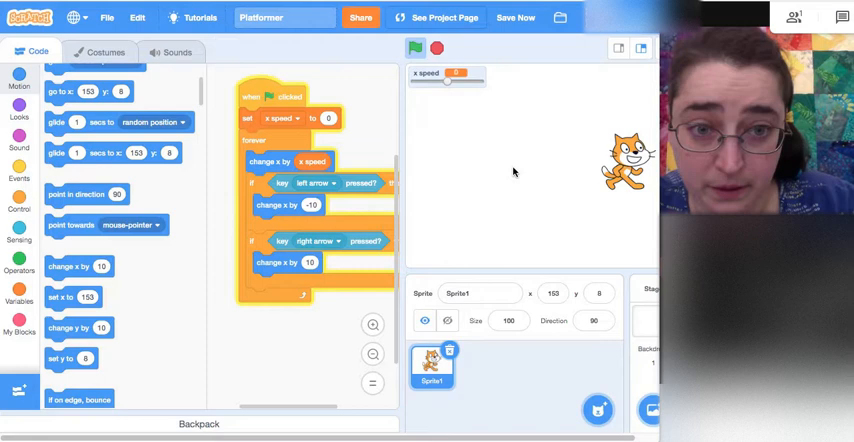
# Run the script with the green flag to test the cat moving by 10
pyautogui.click(414, 48)
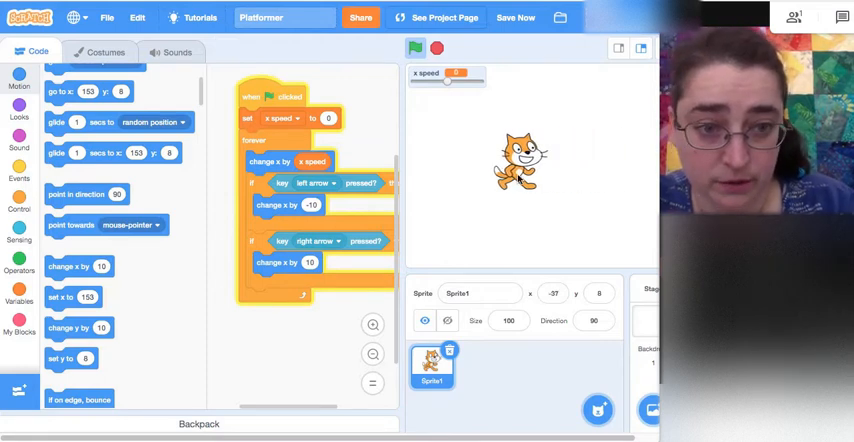
pyautogui.click(415, 48)
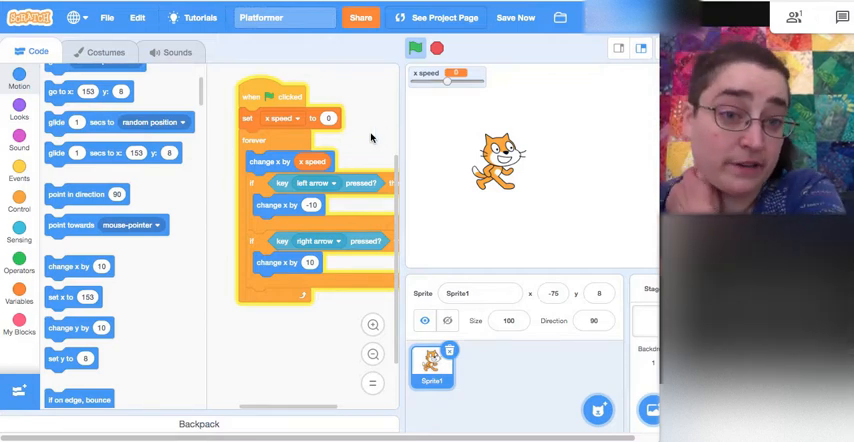
pyautogui.moveTo(290, 205)
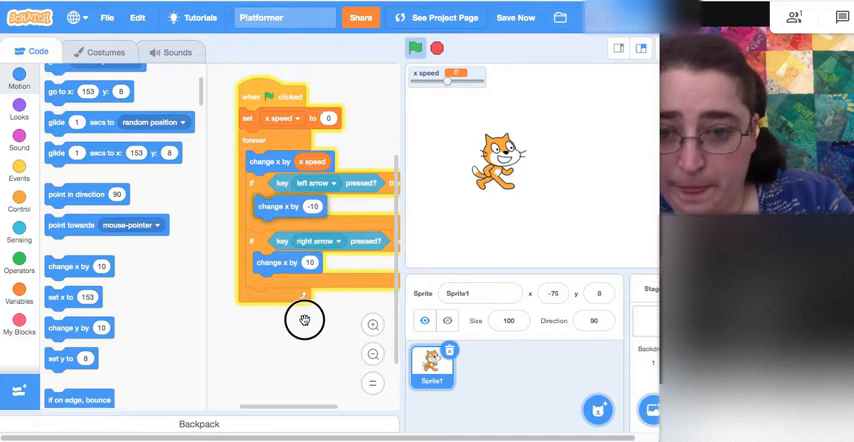
# Swap the change-x-by-10 moves for 'change x speed by' -1 and 1 blocks, then rerun
pyautogui.moveTo(290, 206); pyautogui.dragTo(278, 342)
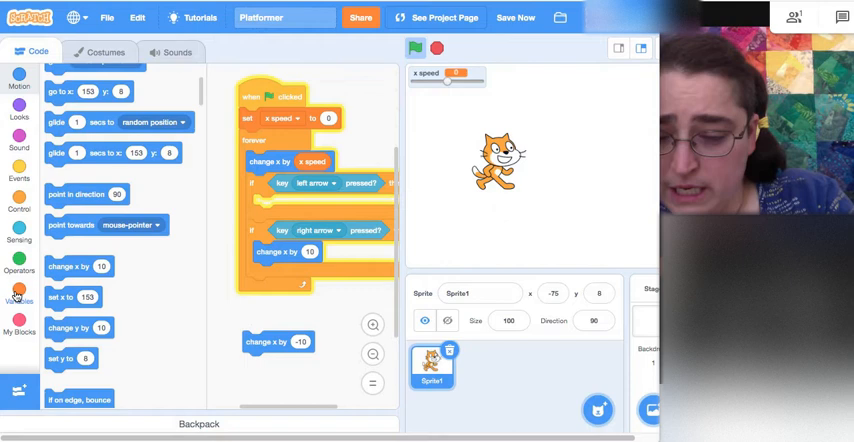
pyautogui.click(19, 290)
pyautogui.write('-1')
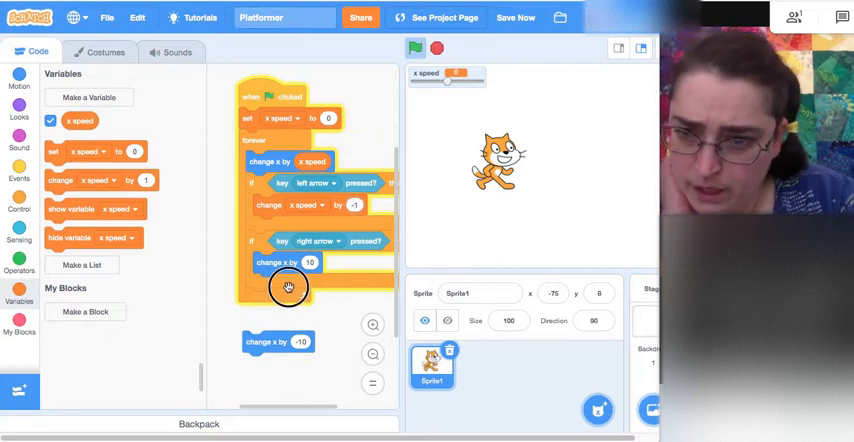
pyautogui.moveTo(288, 262); pyautogui.dragTo(278, 363)
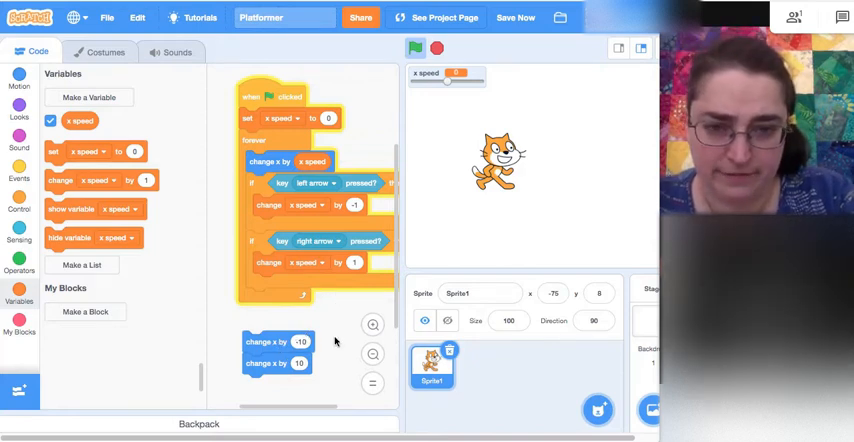
pyautogui.click(415, 48)
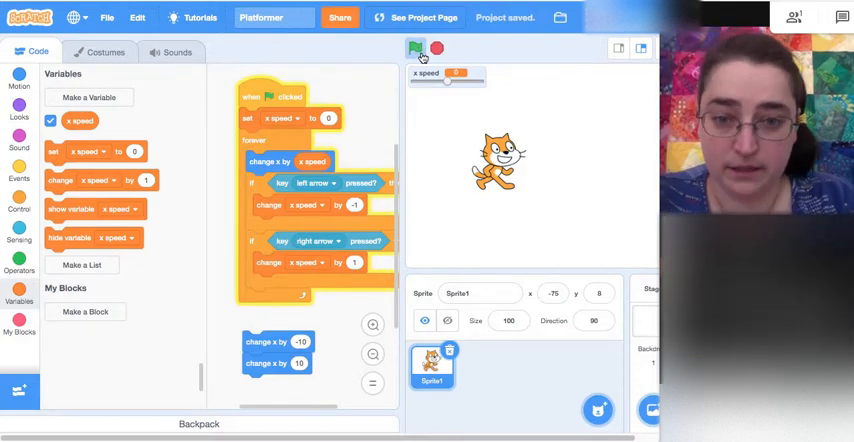
# Repeatedly run the green flag script while steering the cat left and right
pyautogui.click(415, 48)
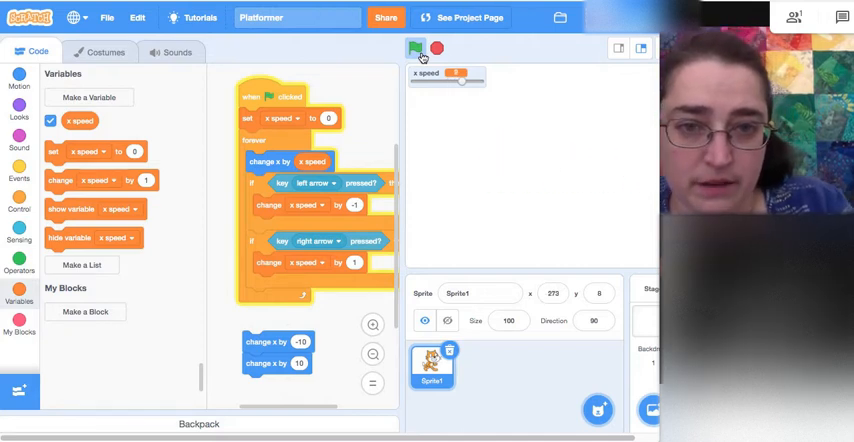
pyautogui.click(415, 48)
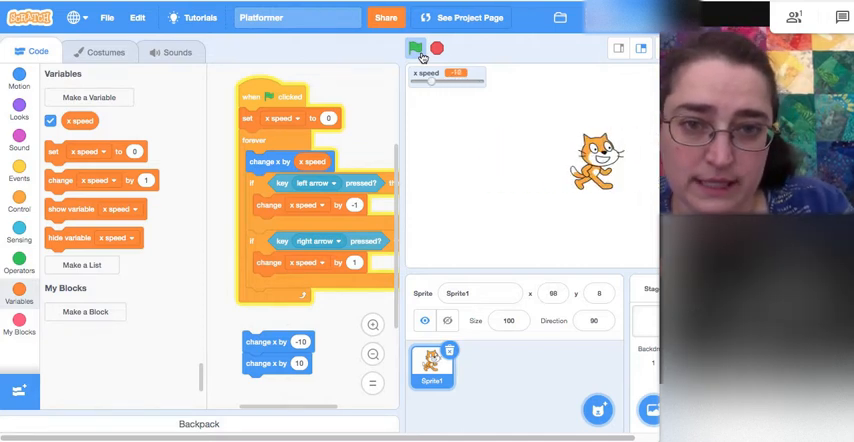
pyautogui.click(415, 49)
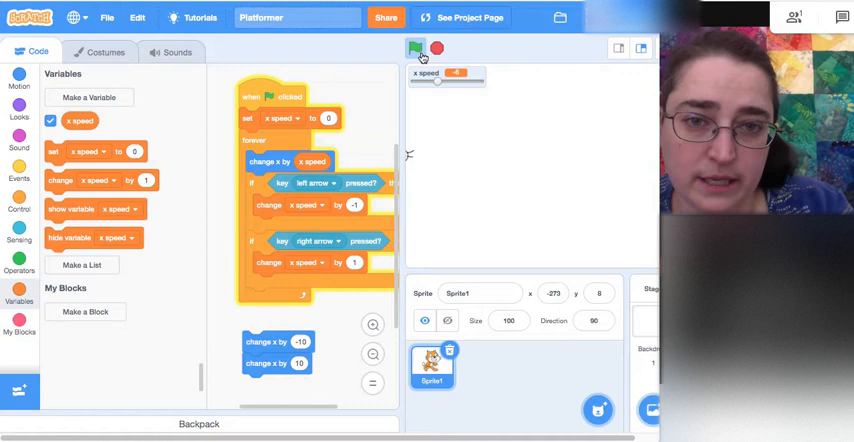
pyautogui.click(415, 48)
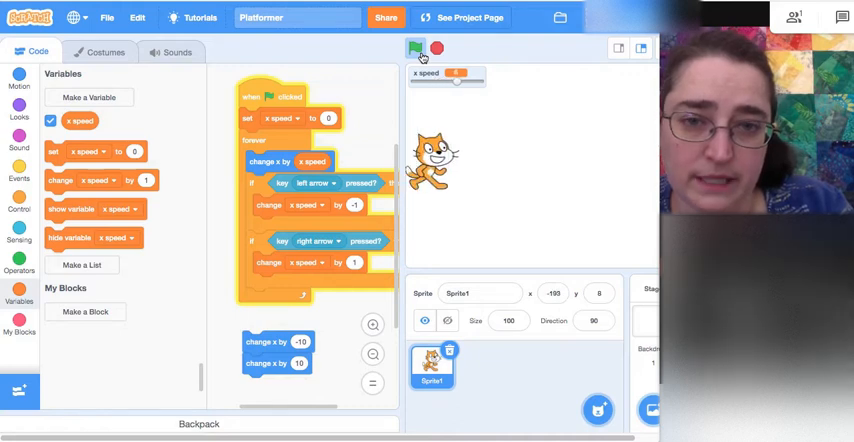
pyautogui.click(415, 49)
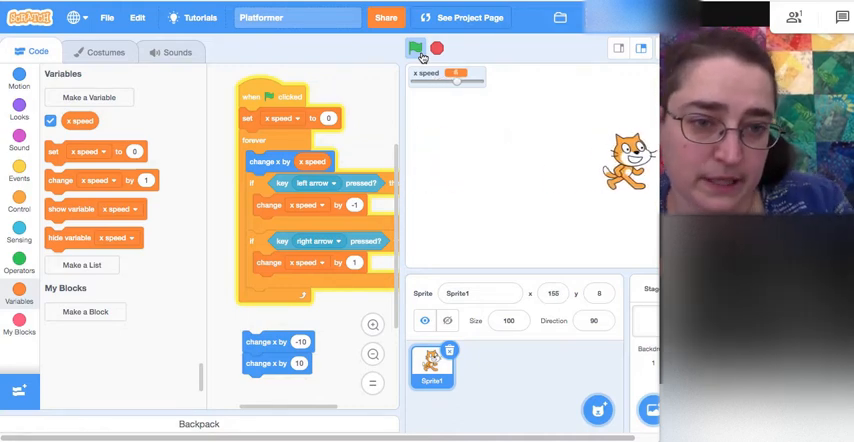
pyautogui.click(415, 48)
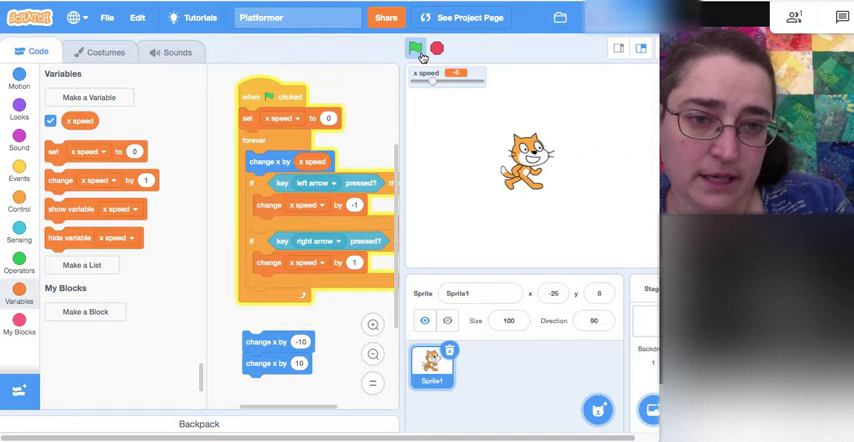
pyautogui.click(415, 49)
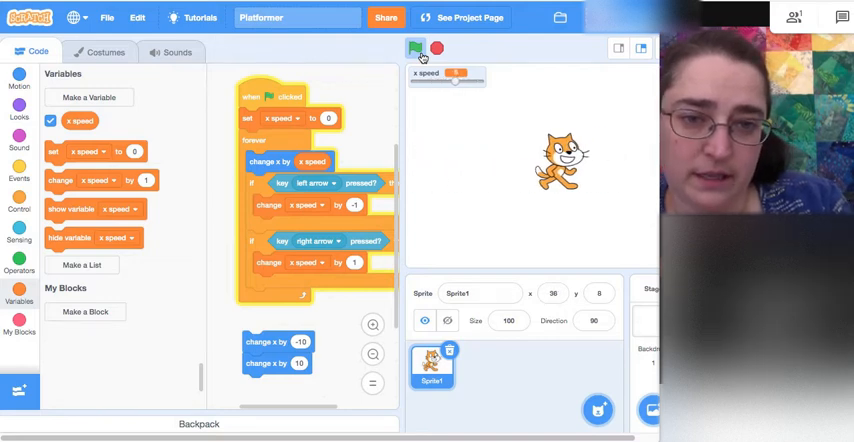
pyautogui.click(415, 48)
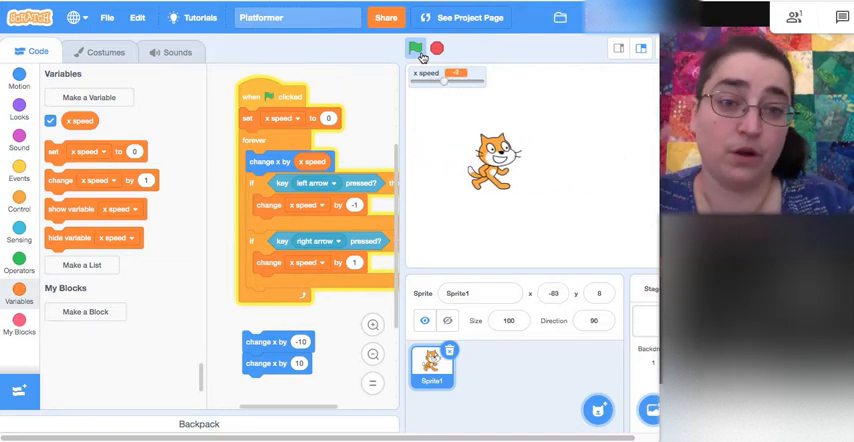
pyautogui.click(416, 48)
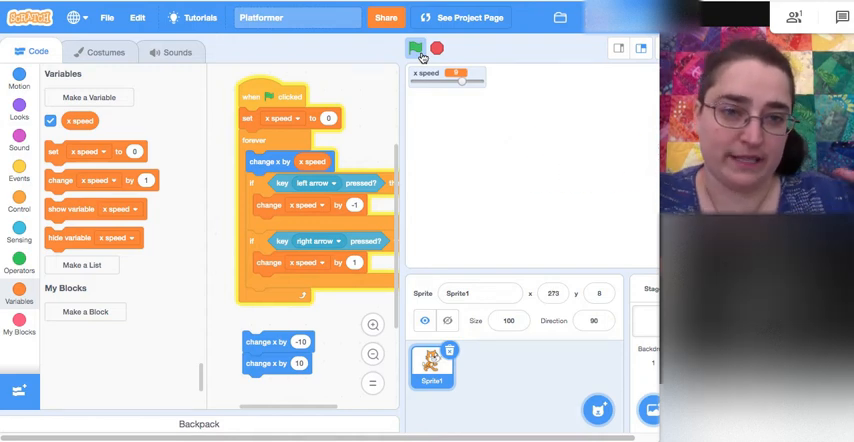
pyautogui.moveTo(393, 90)
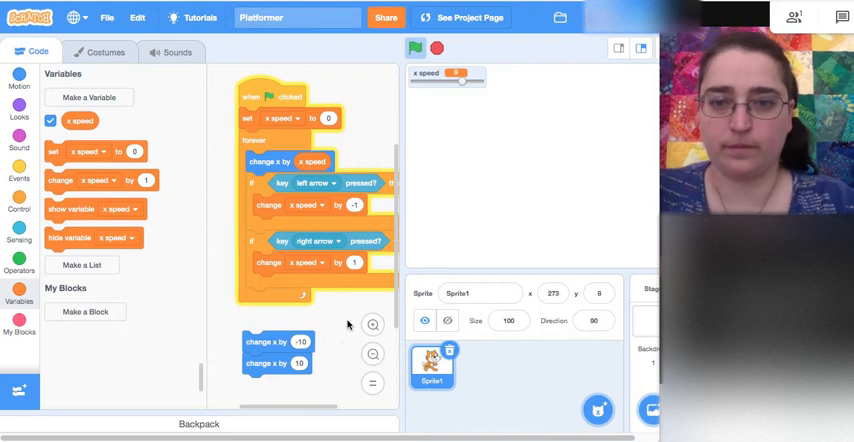
pyautogui.moveTo(414, 281)
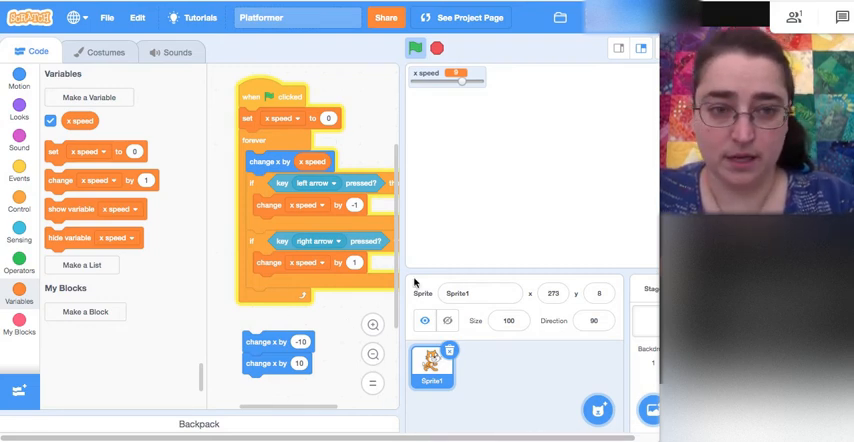